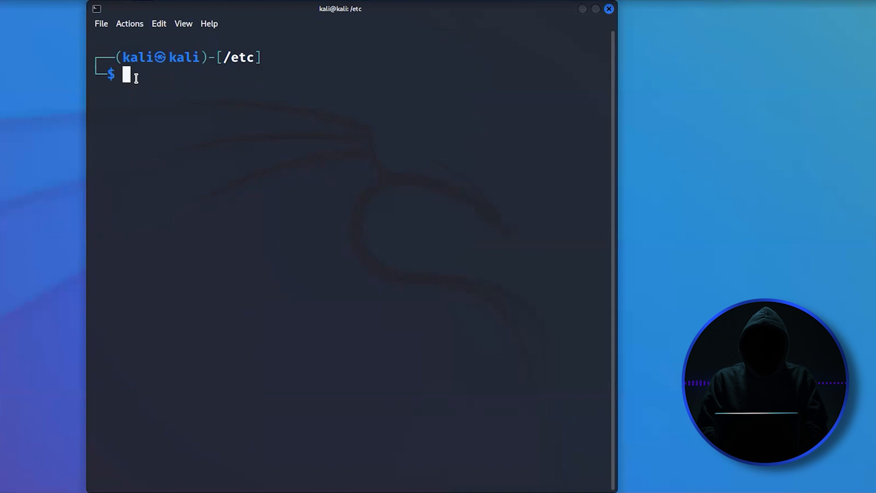
text(locate w)
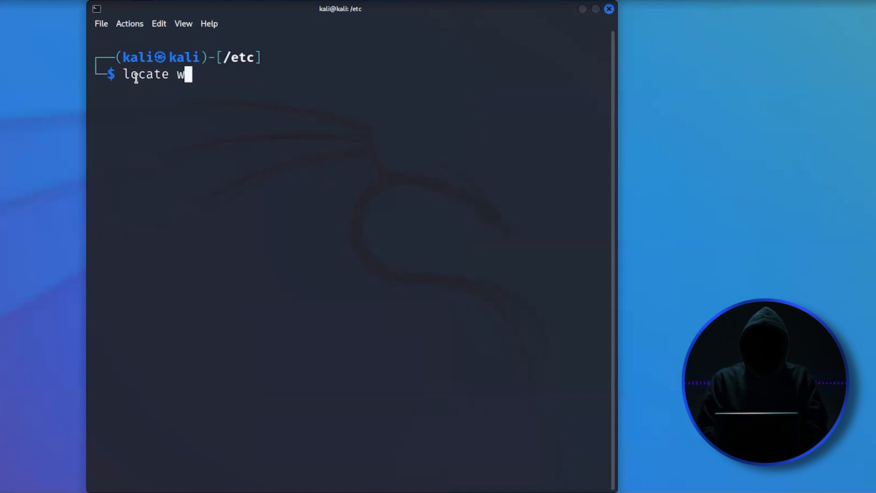
text(ordlists)
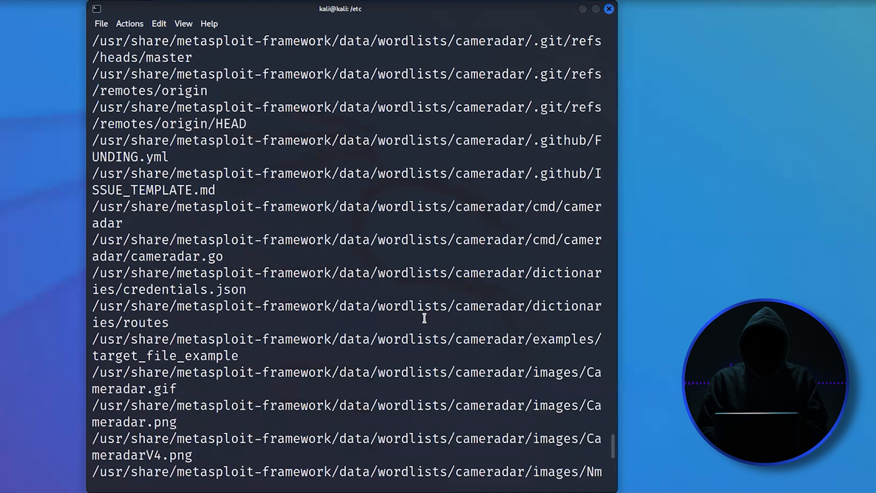
scroll(down, 3)
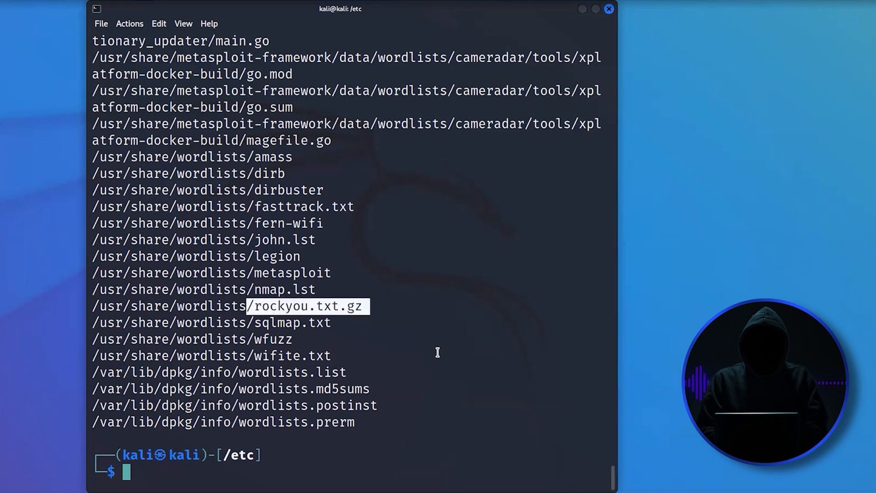
mouse_move(441, 419)
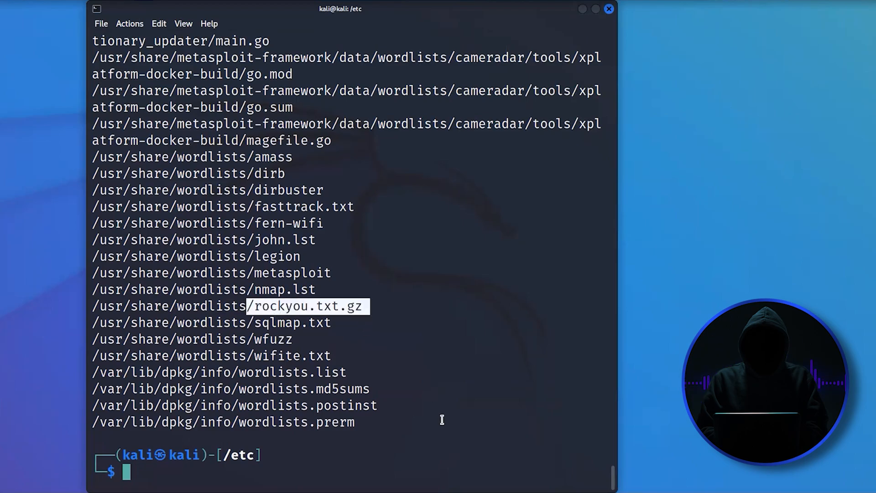